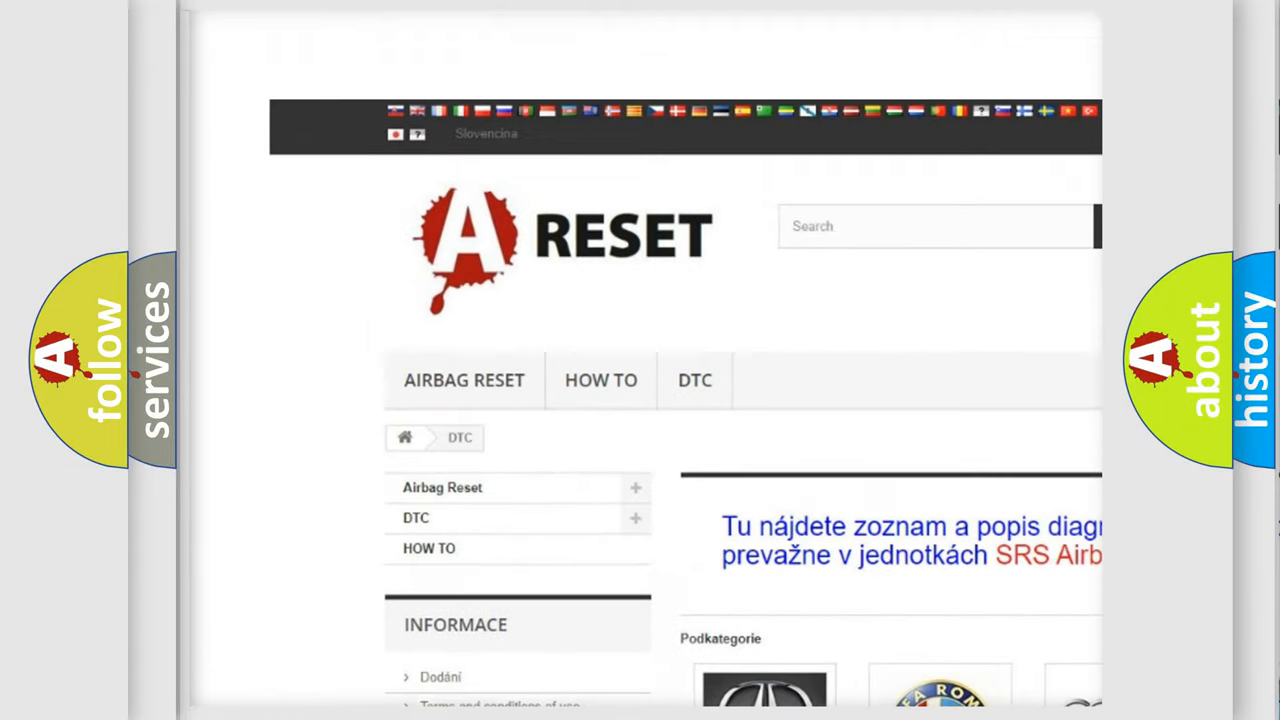
Enter the ALFA ROMEO DTC category and browse its subcategories from B-codes to P-codes.
{"action": "scroll", "scroll_direction": "down", "scroll_amount": 3}
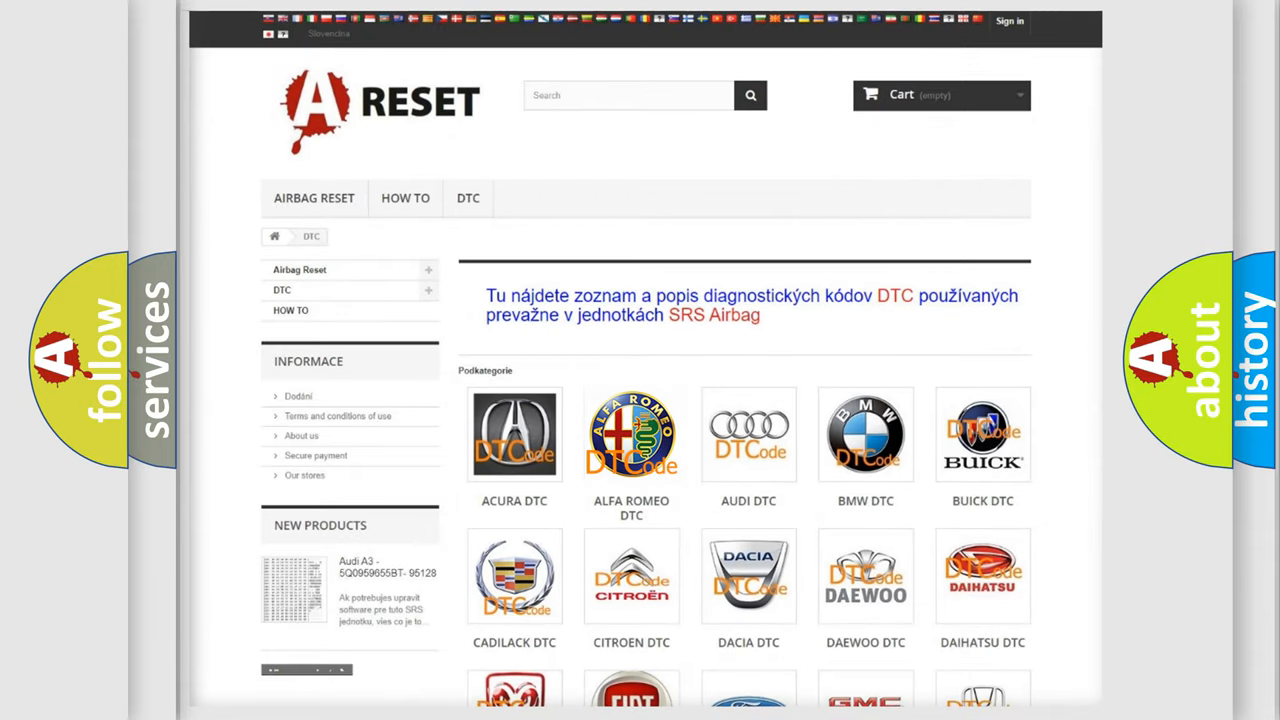
{"action": "left_click", "coordinate": [632, 436]}
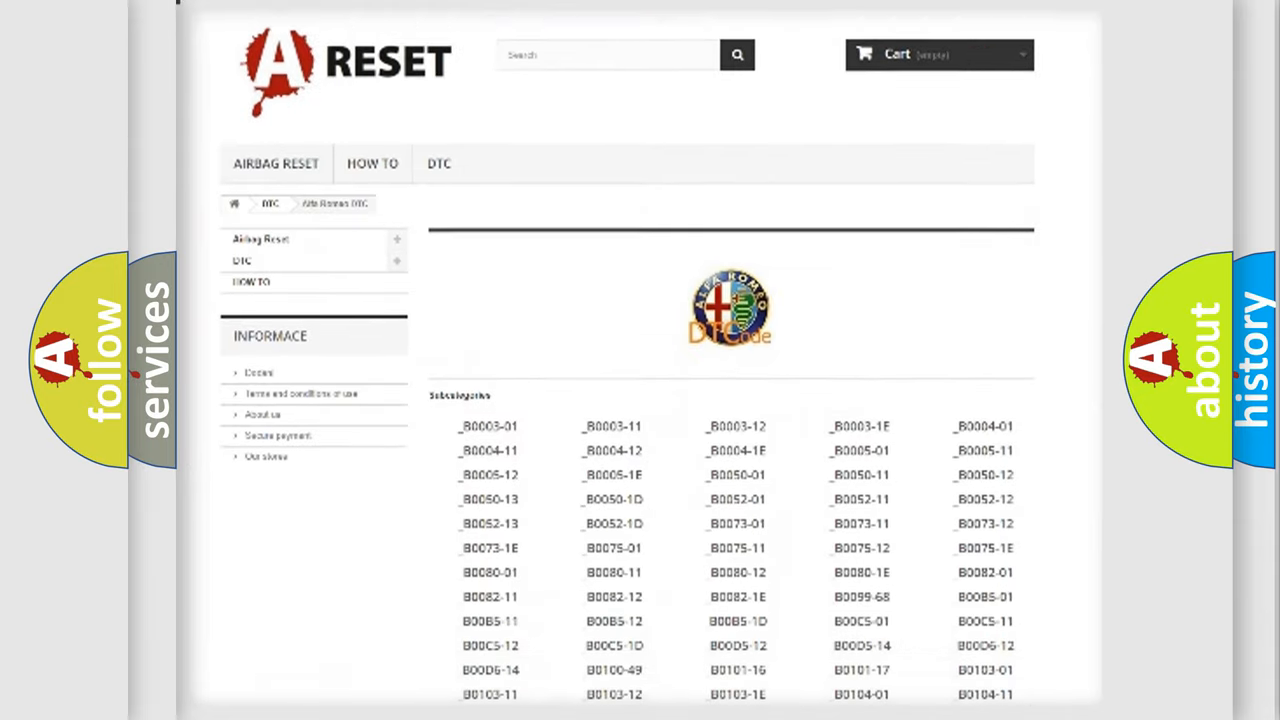
{"action": "scroll", "scroll_direction": "down", "scroll_amount": 3}
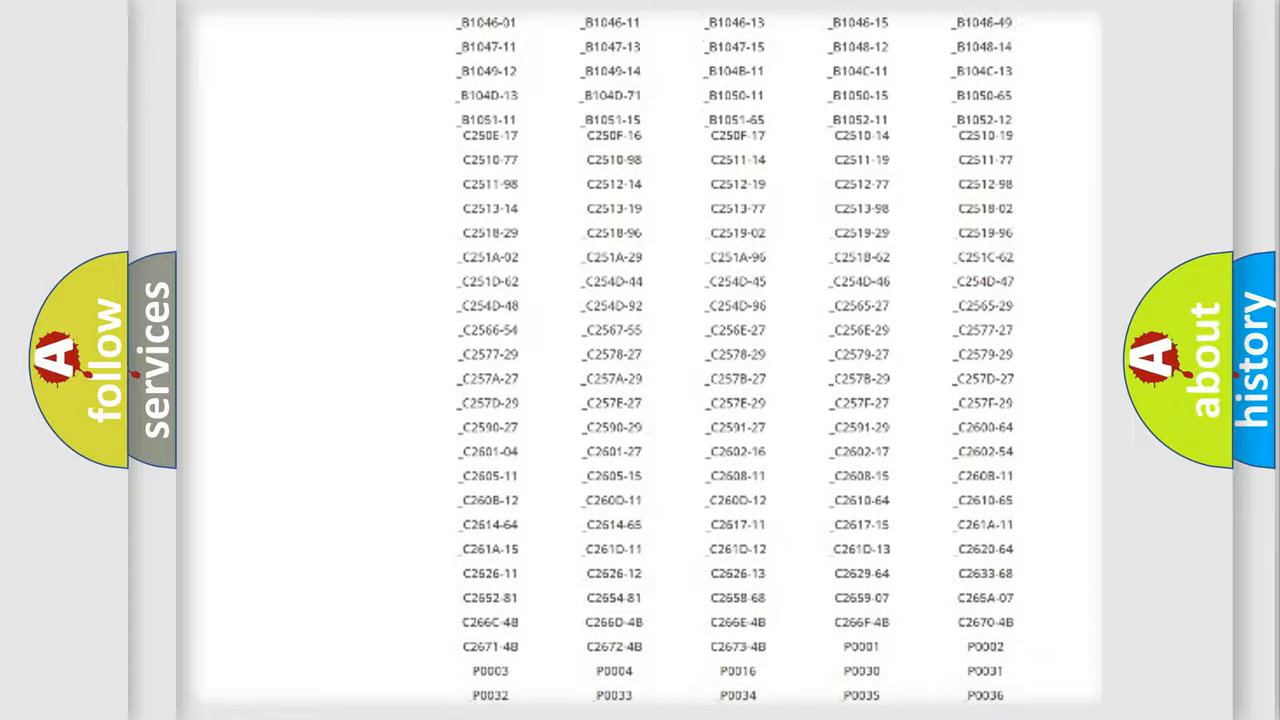